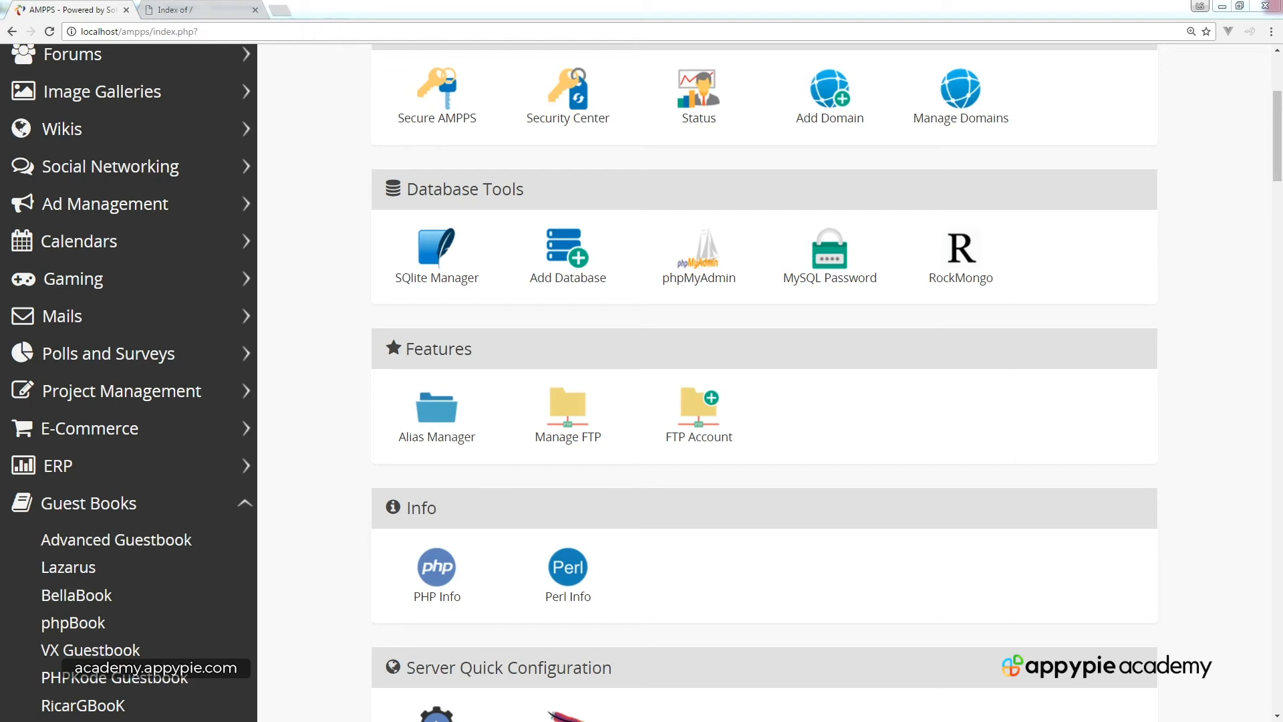
{"action": "mouse_move", "coordinate": [567, 406]}
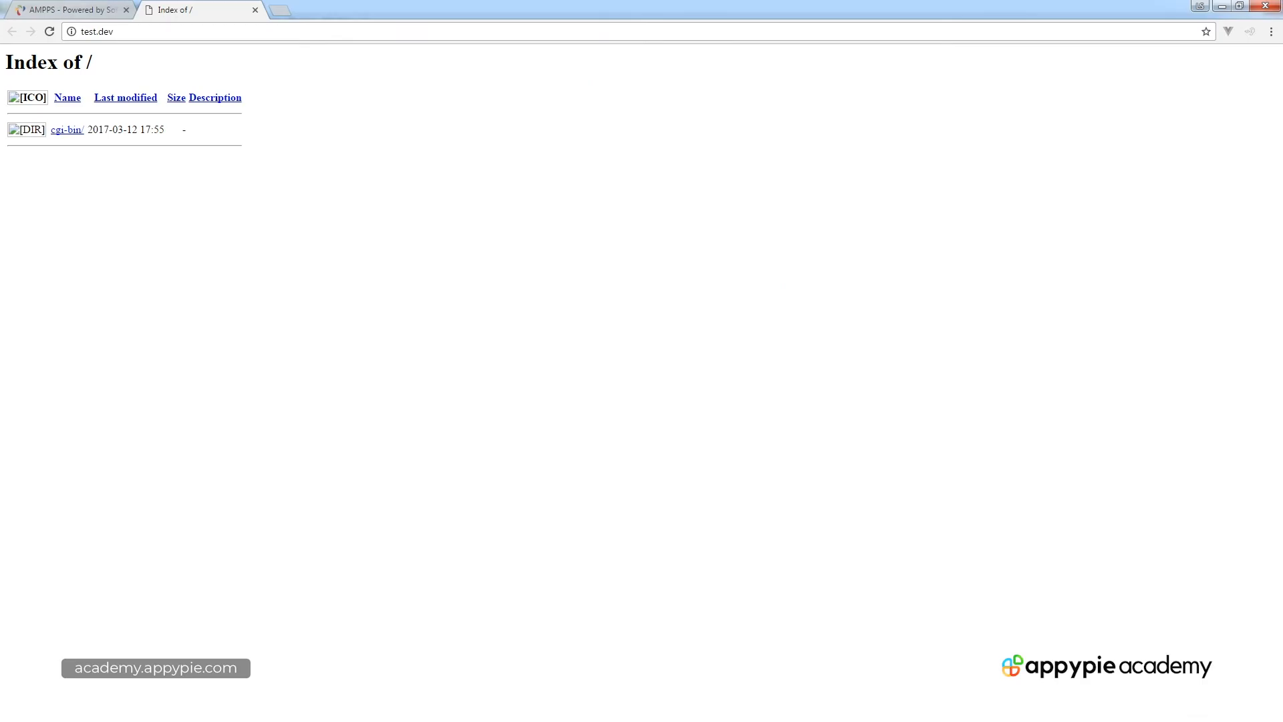
{"action": "mouse_move", "coordinate": [70, 9]}
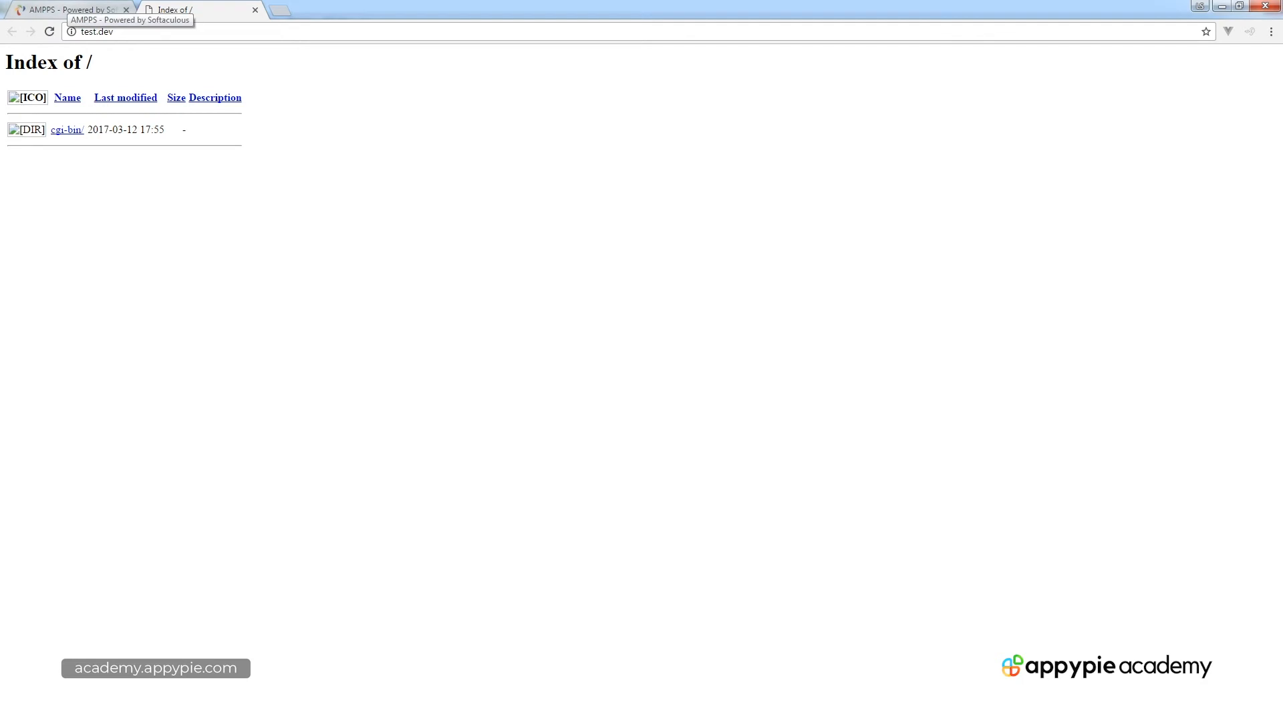
Return to the AMPPS control panel and bring up the Add New Domain form.
{"action": "left_click", "coordinate": [69, 10]}
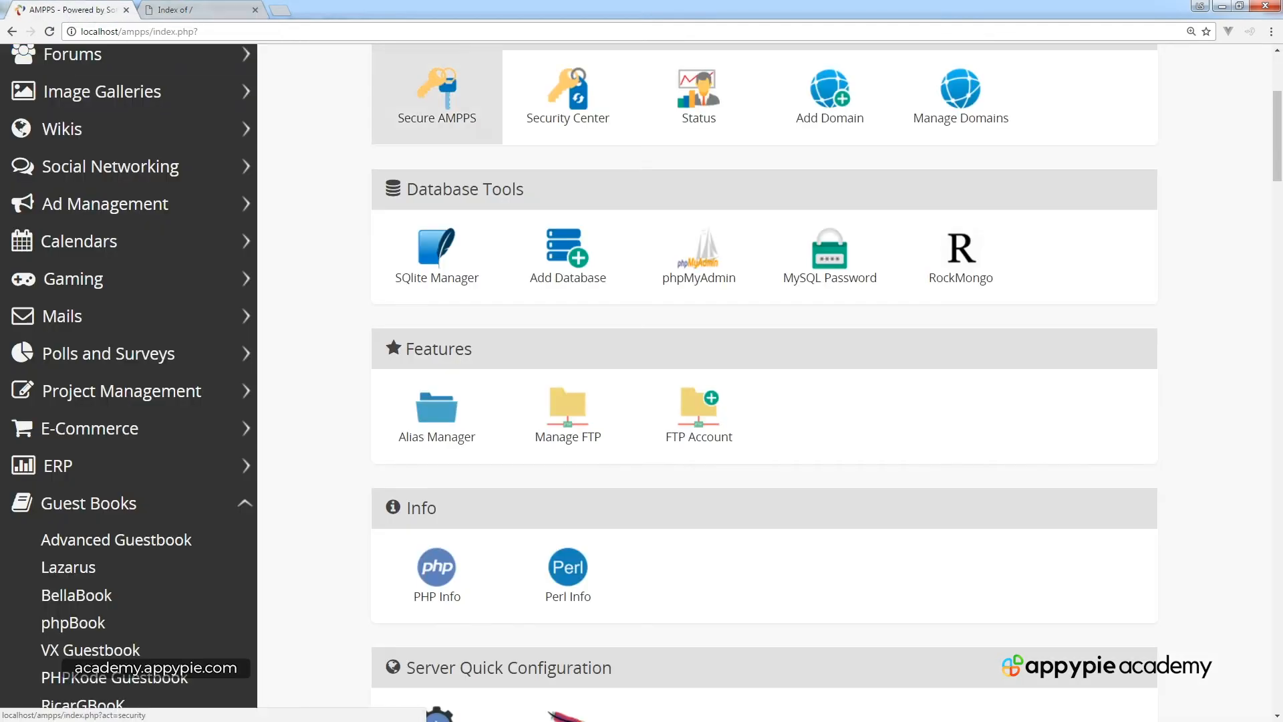
{"action": "scroll", "scroll_direction": "up", "scroll_amount": 3}
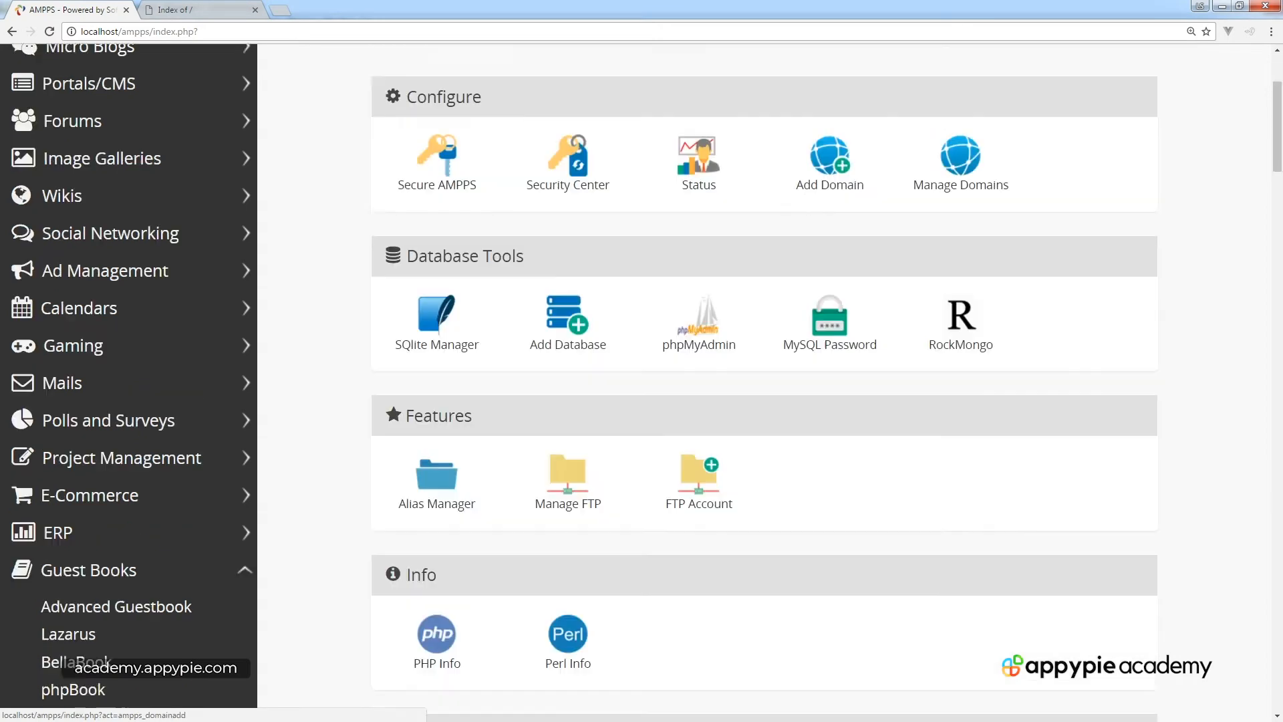
{"action": "scroll", "scroll_direction": "up", "scroll_amount": 3}
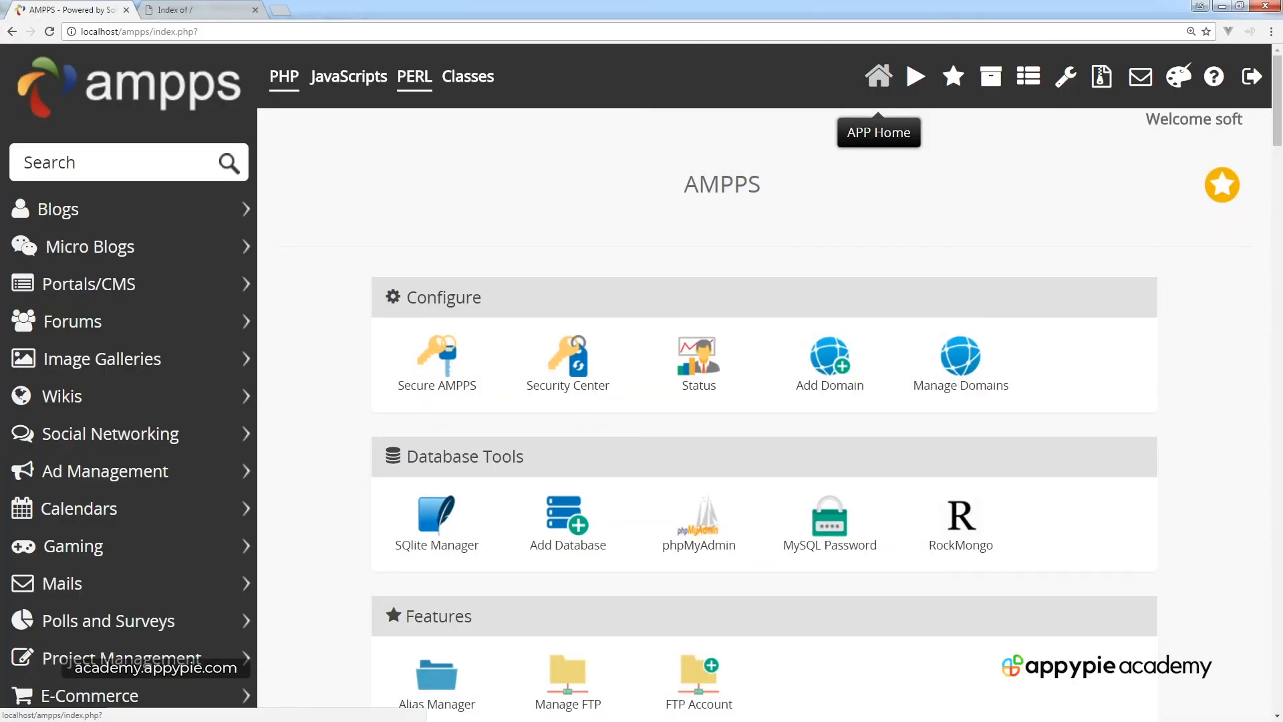
{"action": "left_click", "coordinate": [829, 358]}
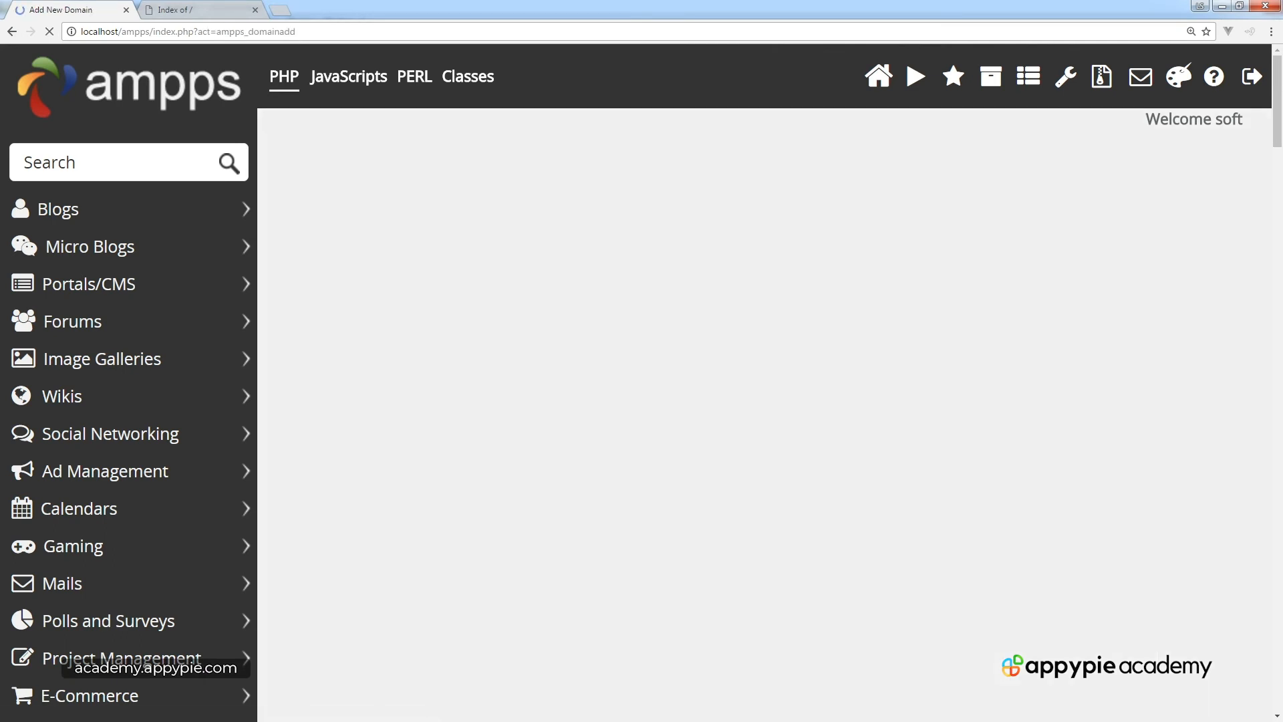
Submit test.dev as a new domain, keeping the auto-filled www/test.dev path.
{"action": "type", "text": "test"}
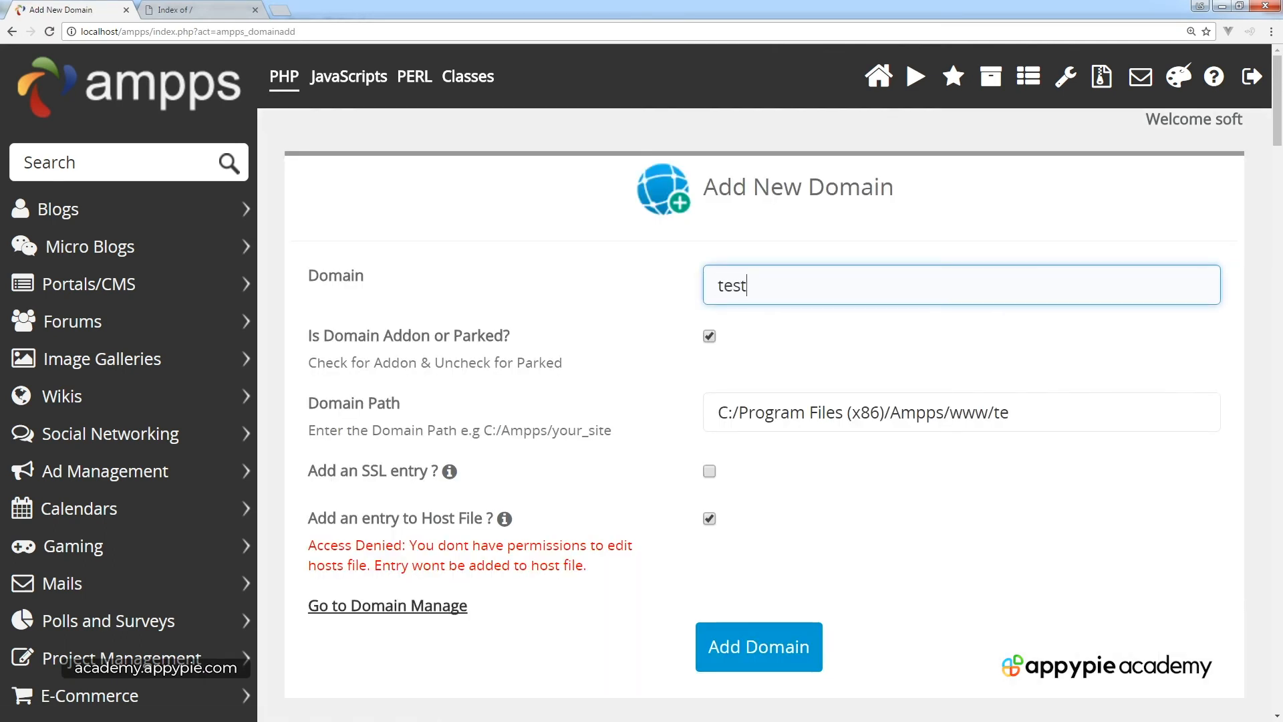
{"action": "type", "text": ".dev"}
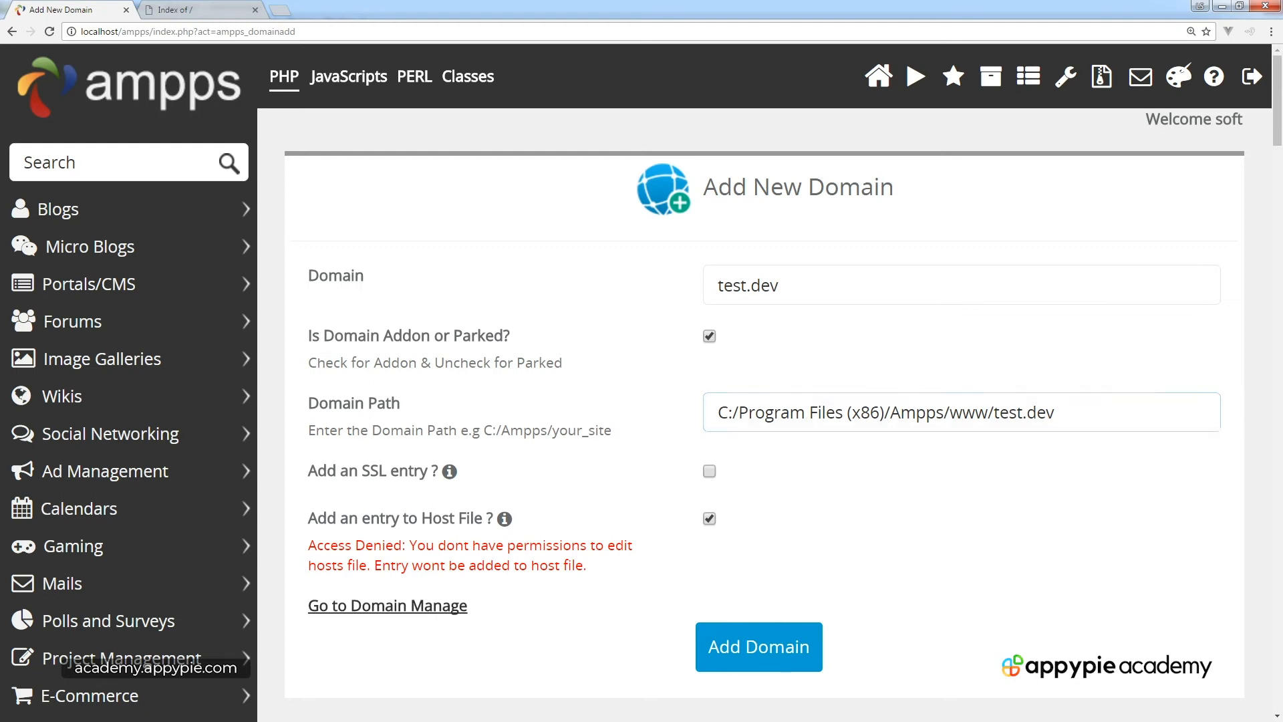
{"action": "left_click", "coordinate": [757, 647]}
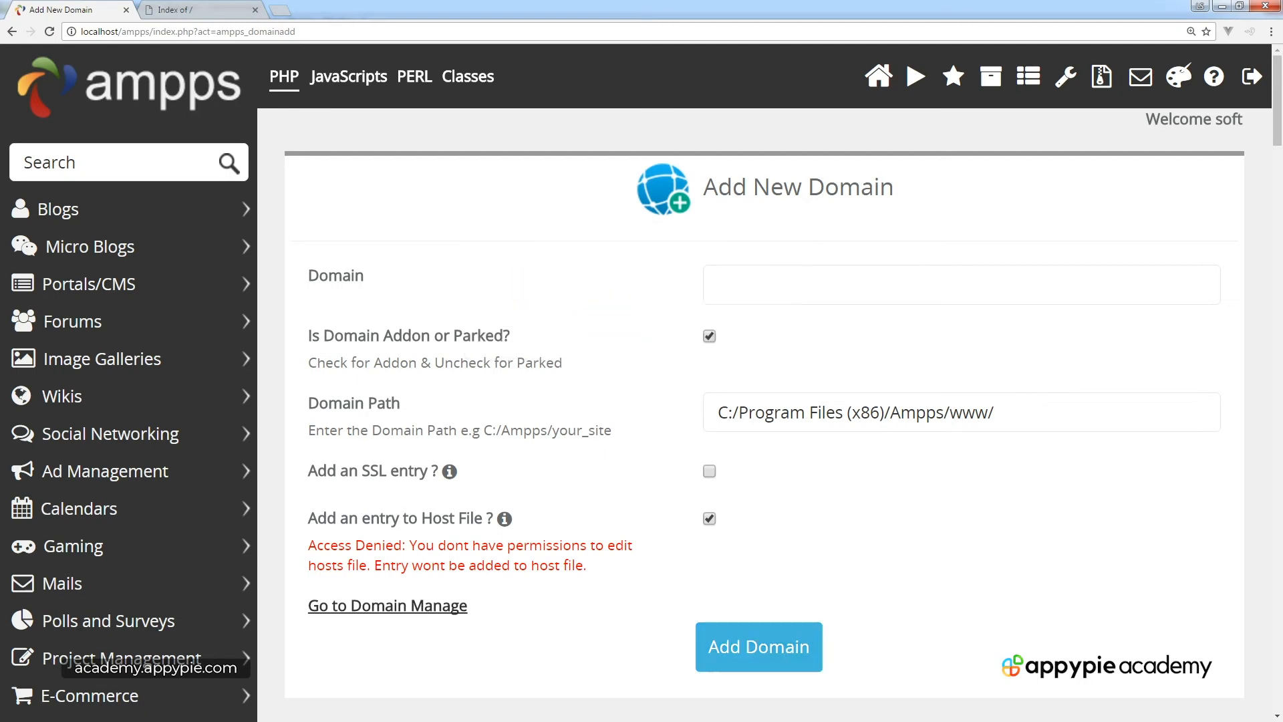
View test.dev in the domain list and check what the test.dev tab currently serves.
{"action": "left_click", "coordinate": [387, 605]}
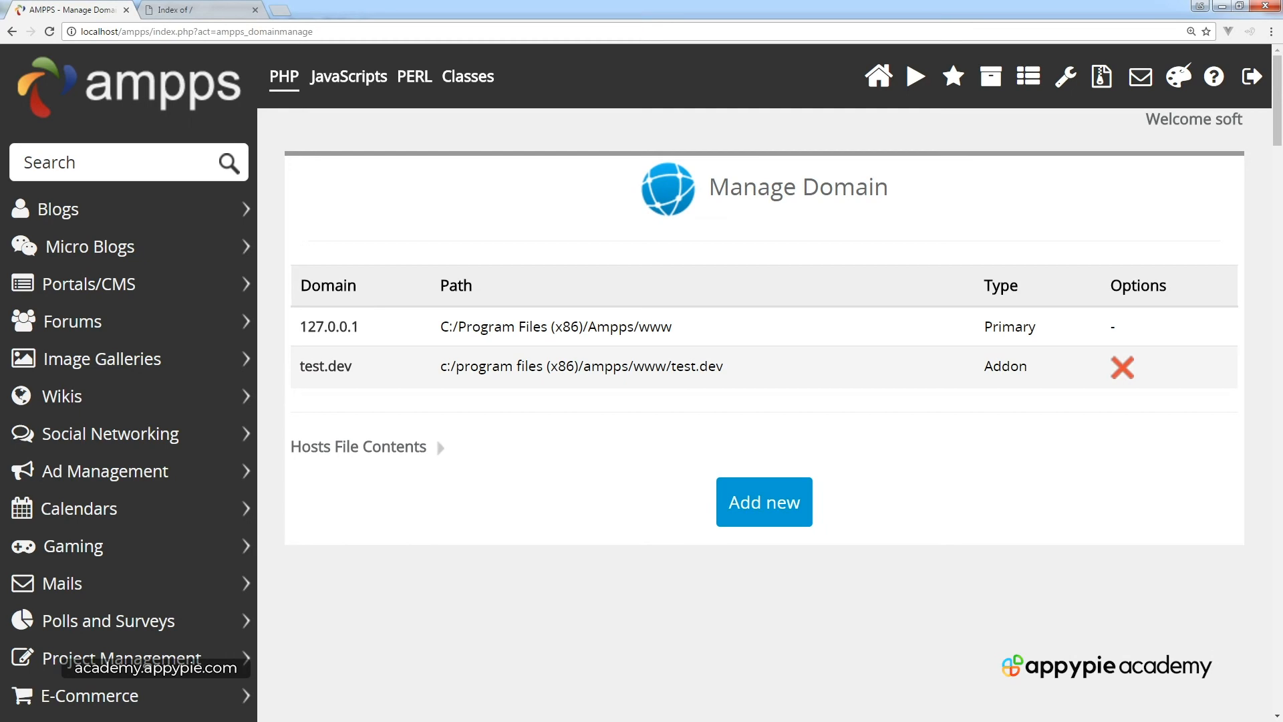
{"action": "left_click", "coordinate": [200, 9]}
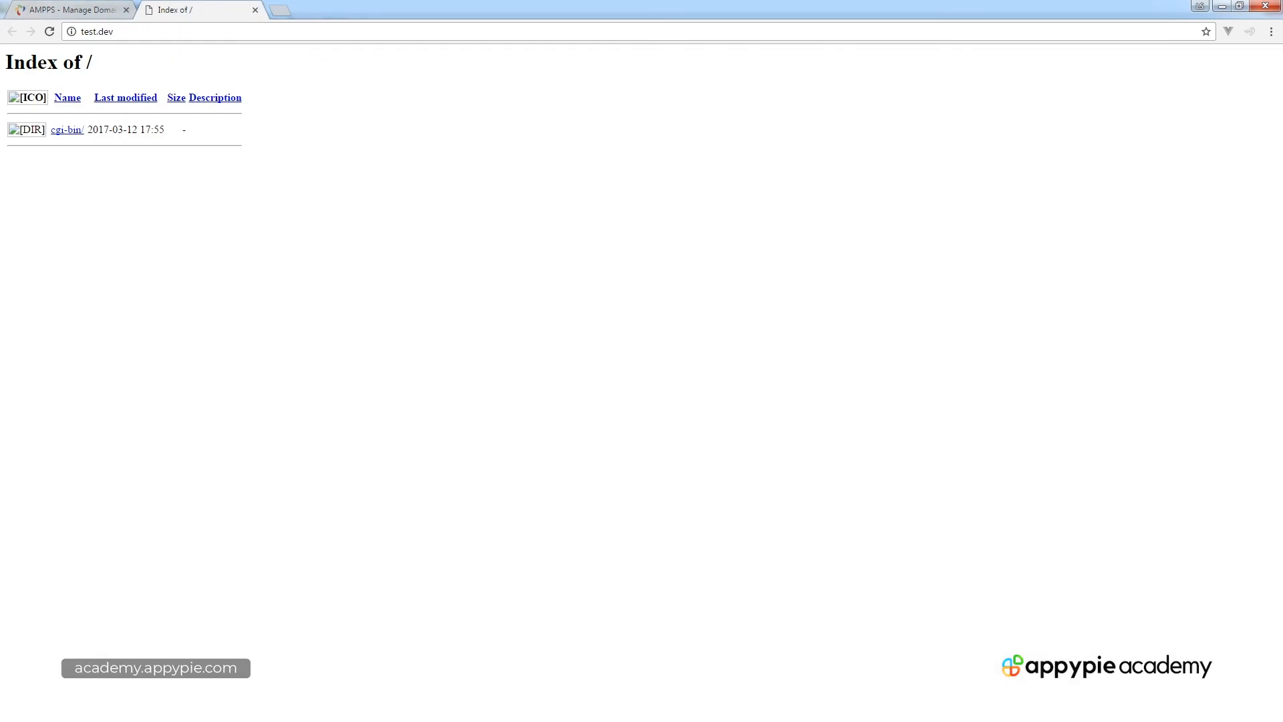
{"action": "left_click", "coordinate": [70, 9]}
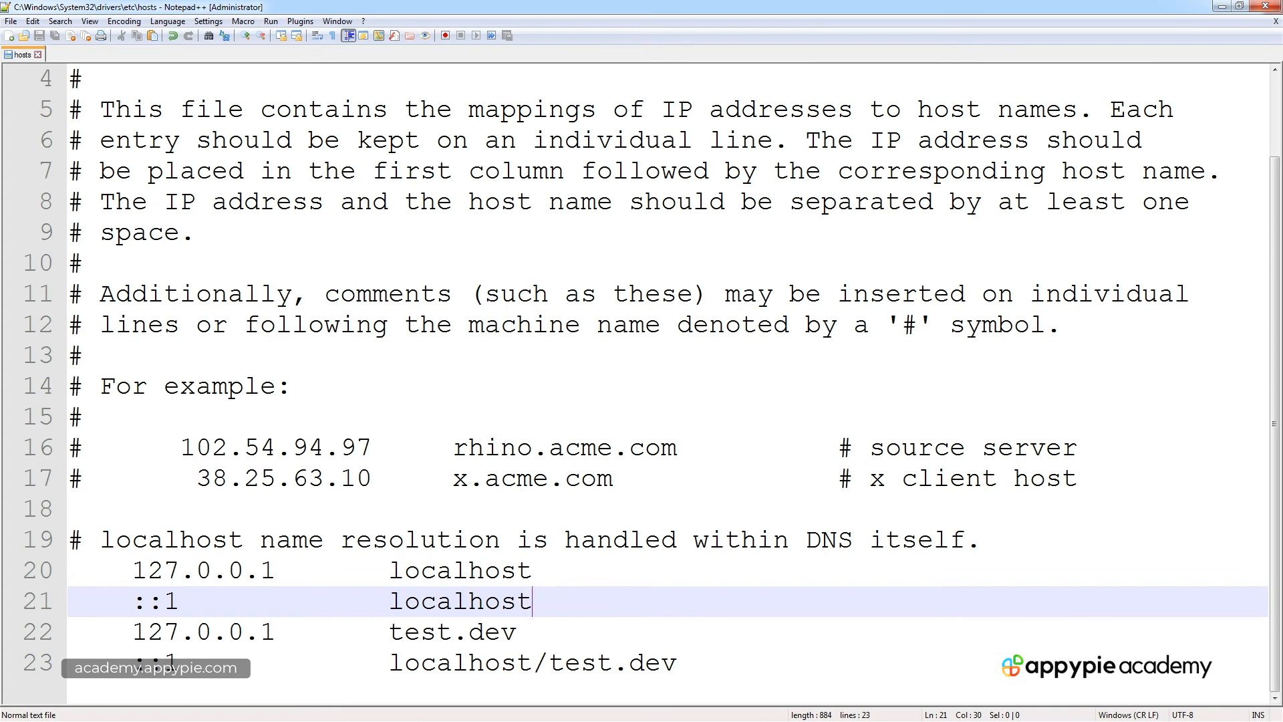
Review the hosts entries mapping 127.0.0.1 and ::1 to test.dev alongside localhost.
{"action": "double_click", "coordinate": [203, 569]}
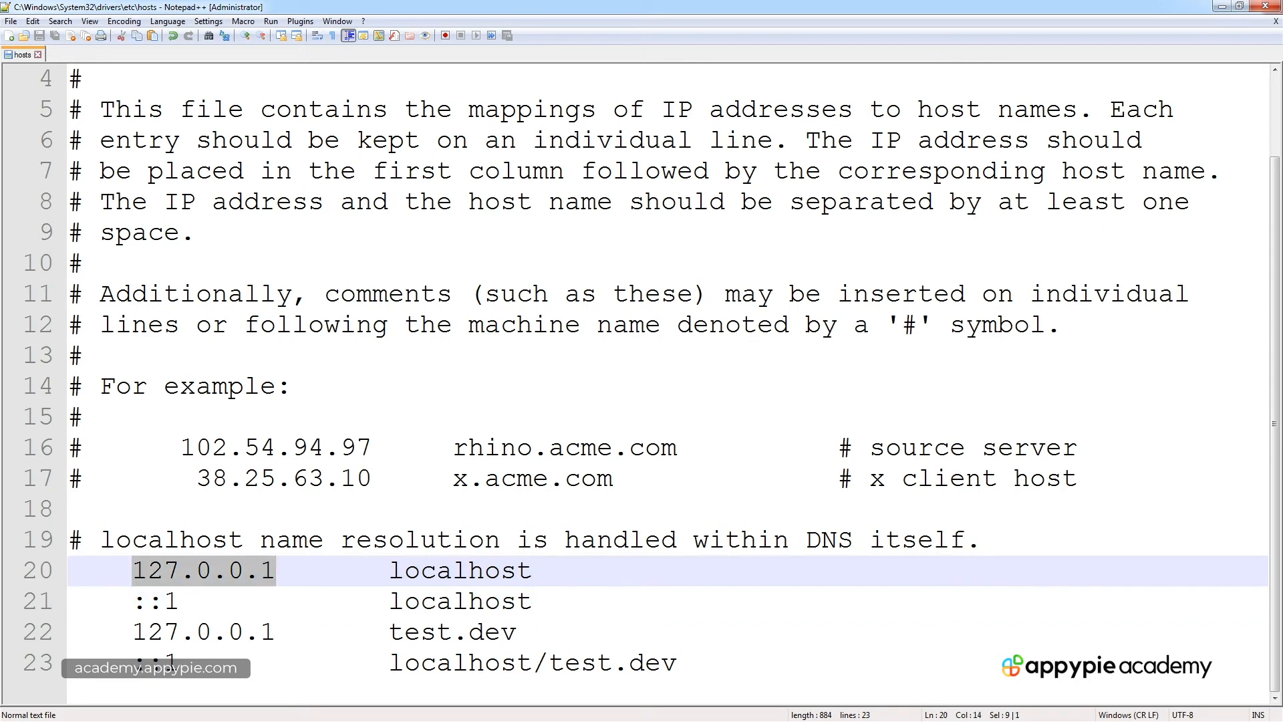
{"action": "double_click", "coordinate": [460, 571]}
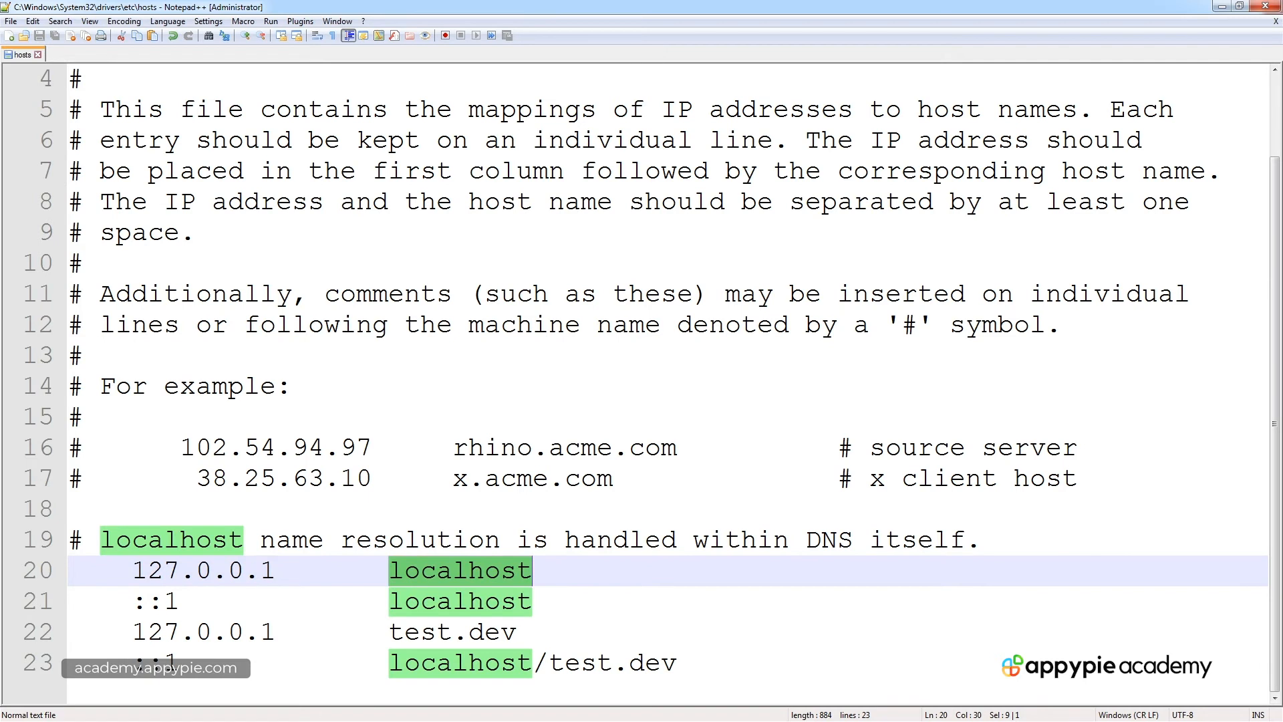
{"action": "double_click", "coordinate": [202, 571]}
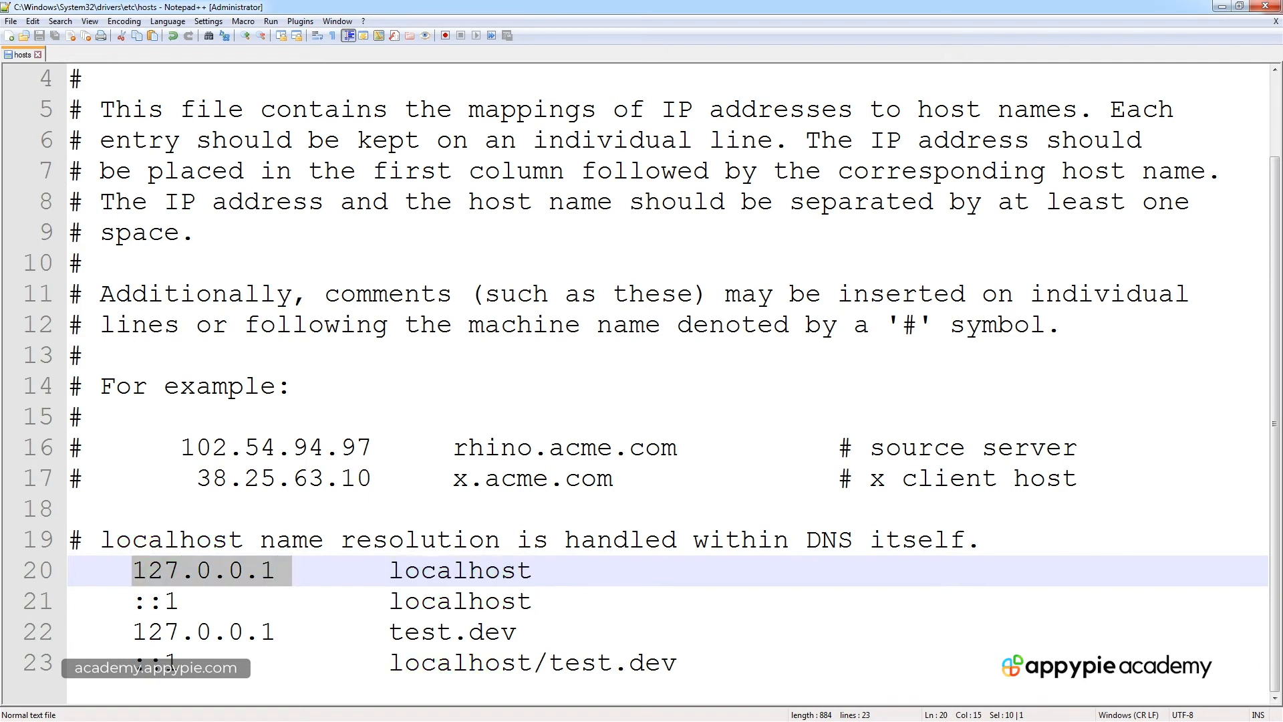
{"action": "left_click", "coordinate": [676, 663]}
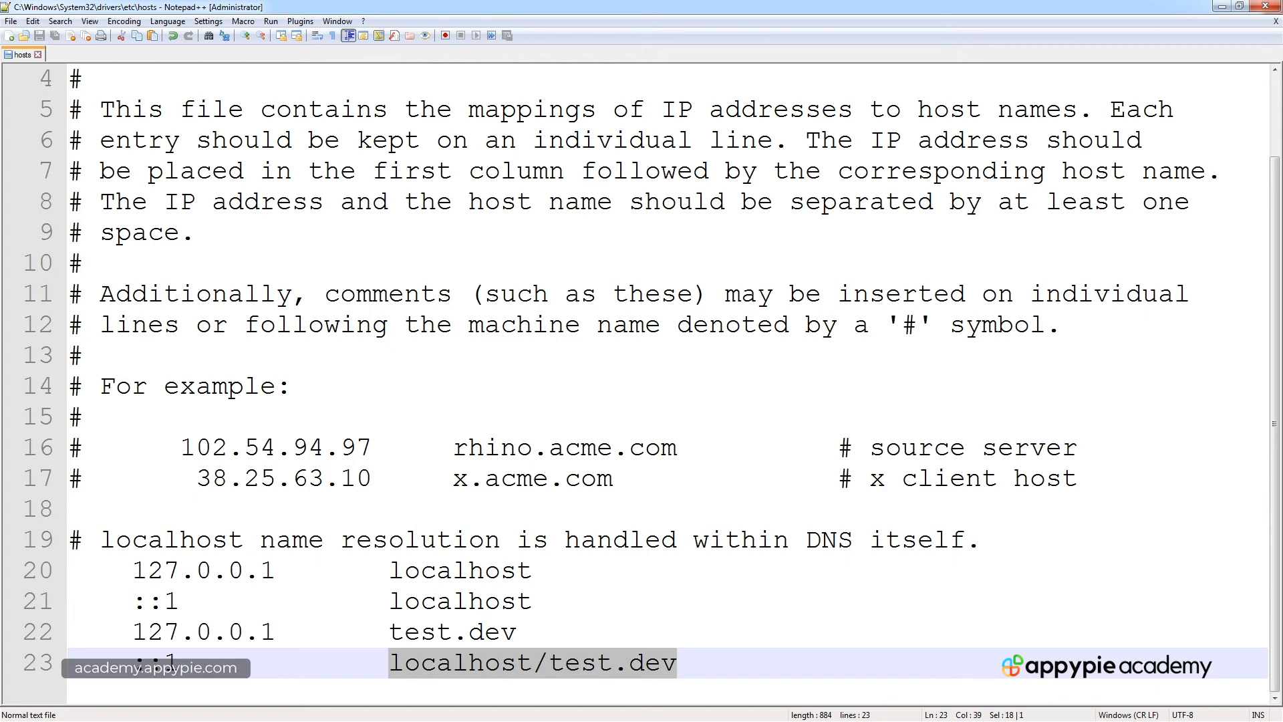
{"action": "left_click", "coordinate": [547, 663]}
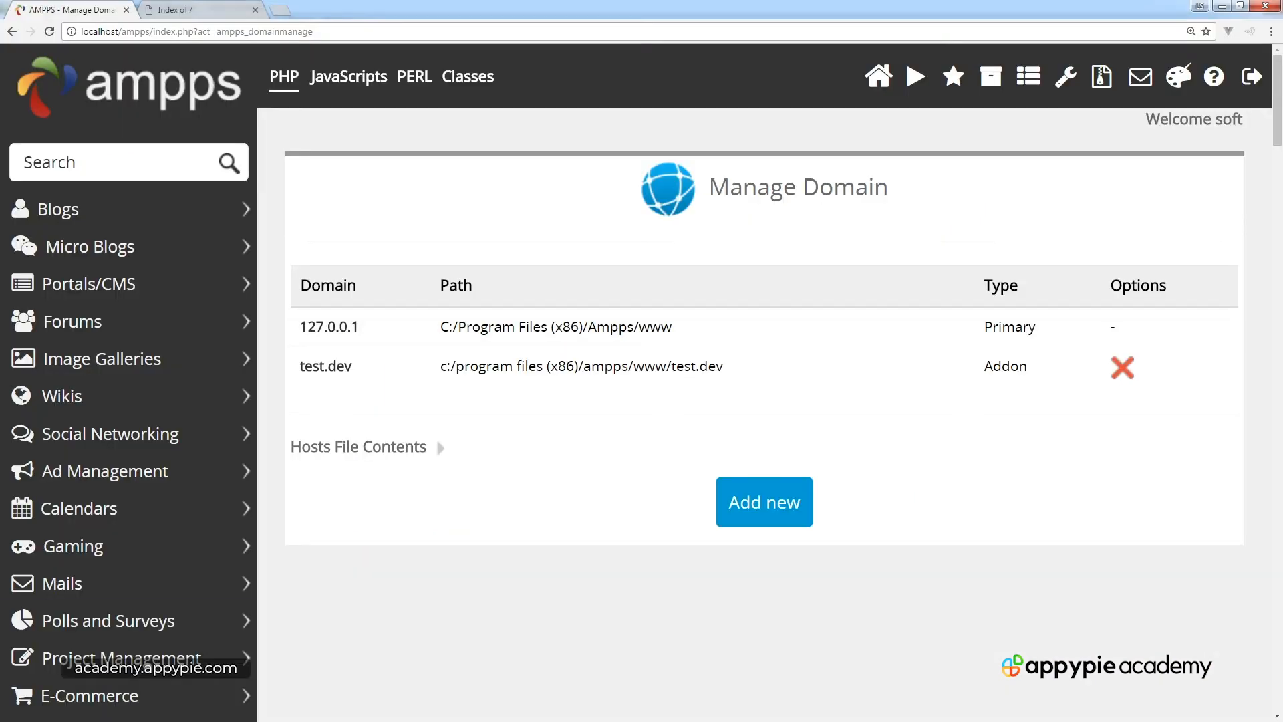
{"action": "left_click", "coordinate": [200, 10]}
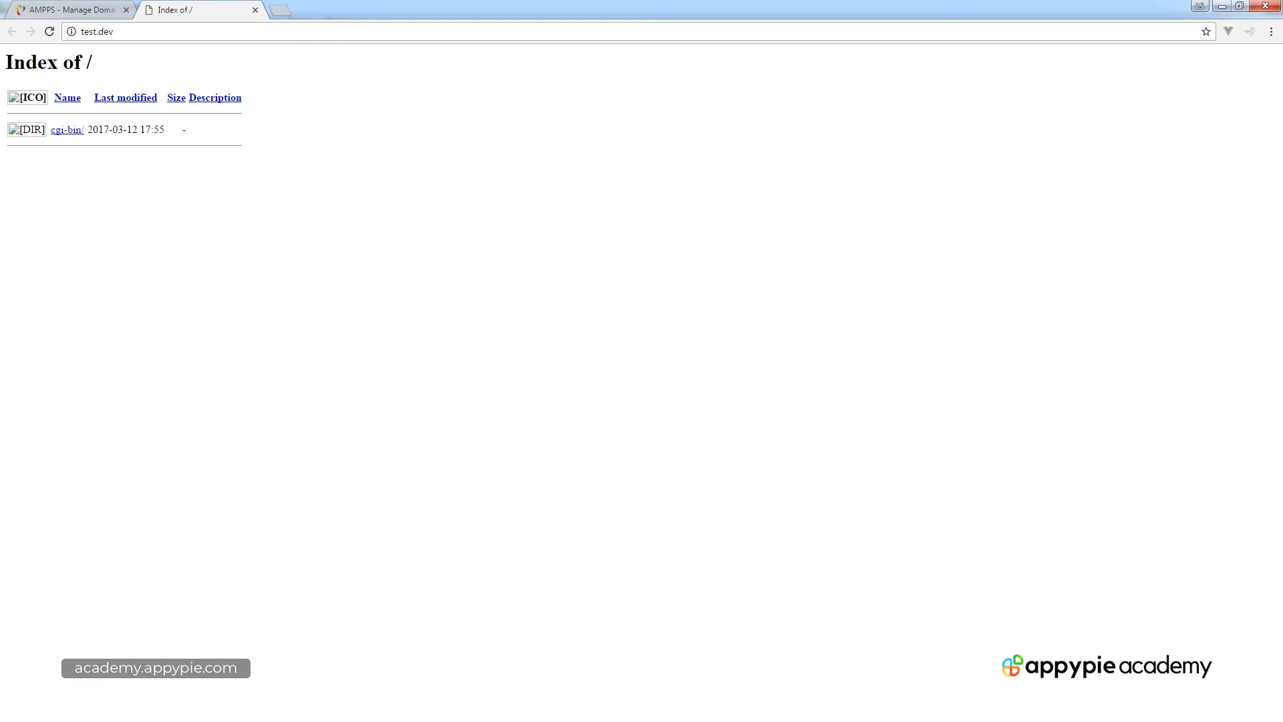
{"action": "left_click", "coordinate": [70, 9]}
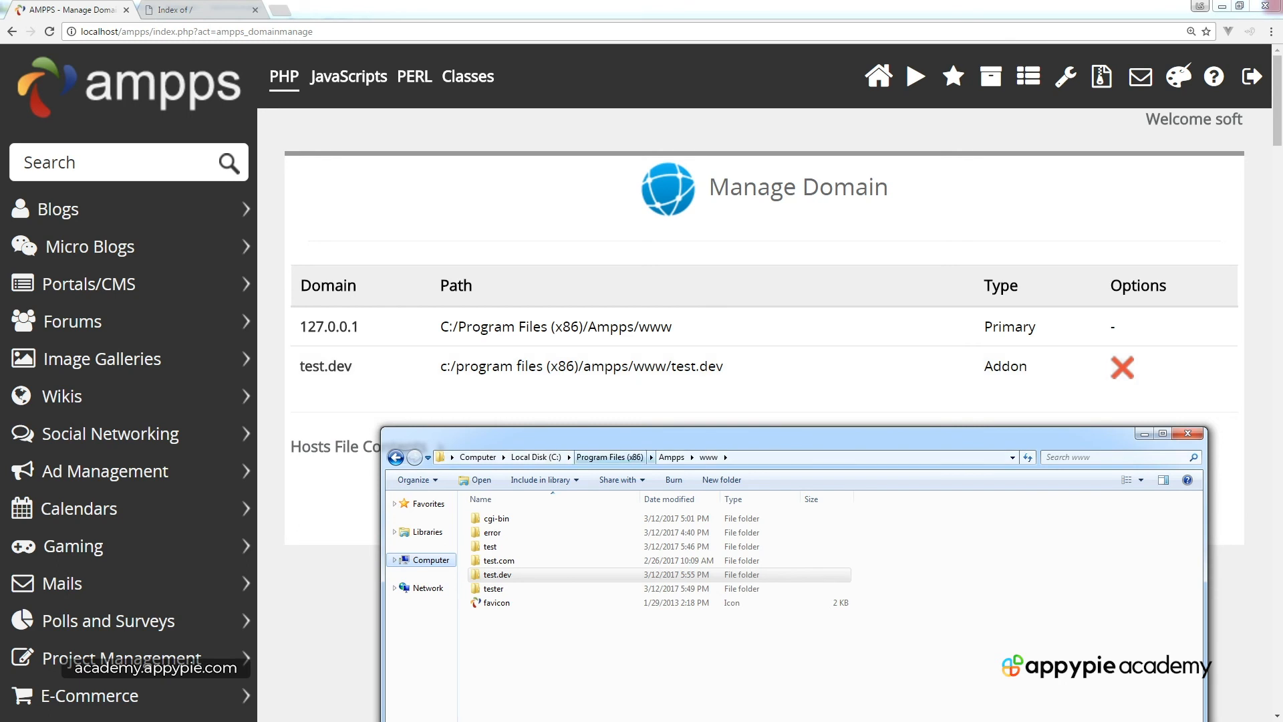
Create a new text document named index in the test.dev folder and open it.
{"action": "double_click", "coordinate": [494, 573]}
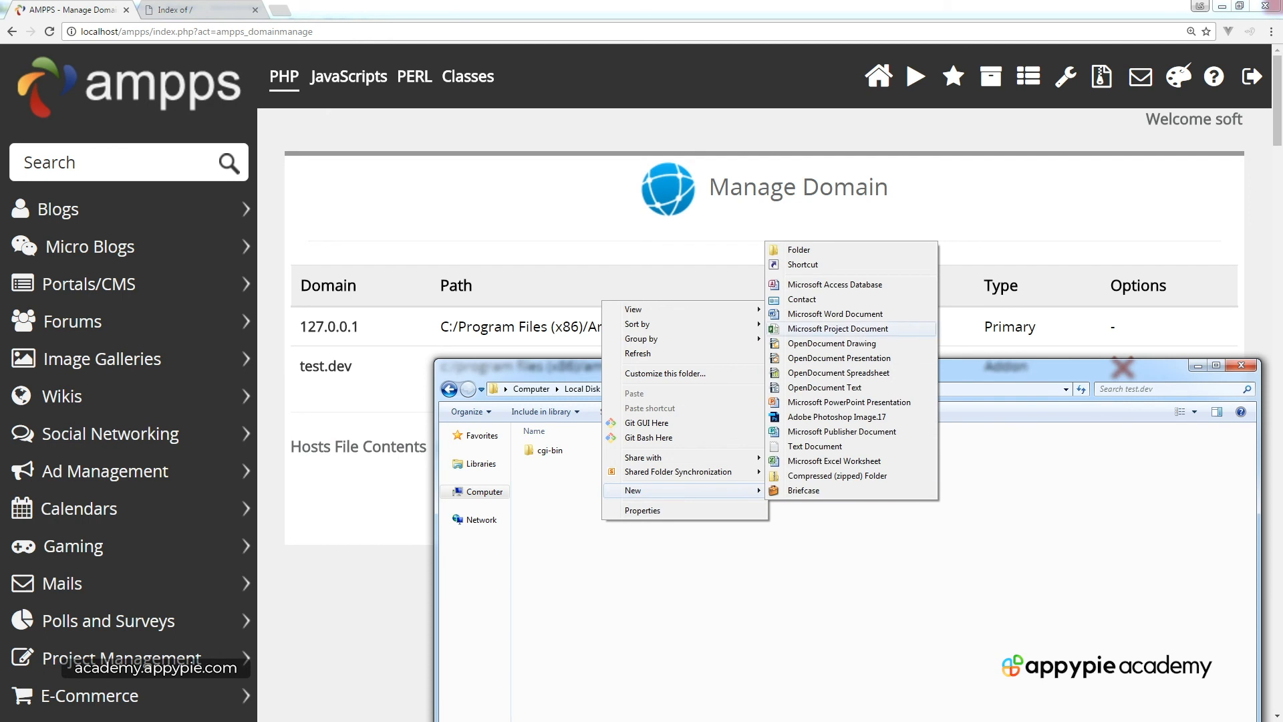
{"action": "mouse_move", "coordinate": [813, 446]}
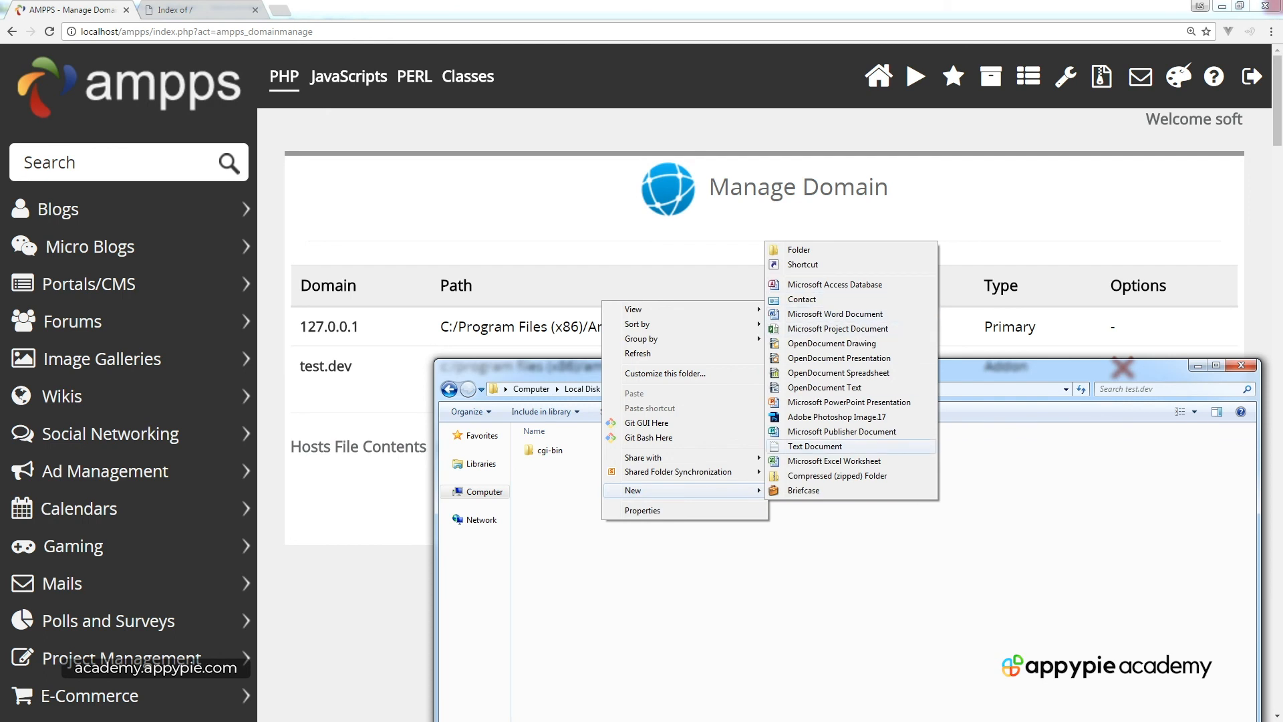
{"action": "left_click", "coordinate": [813, 446]}
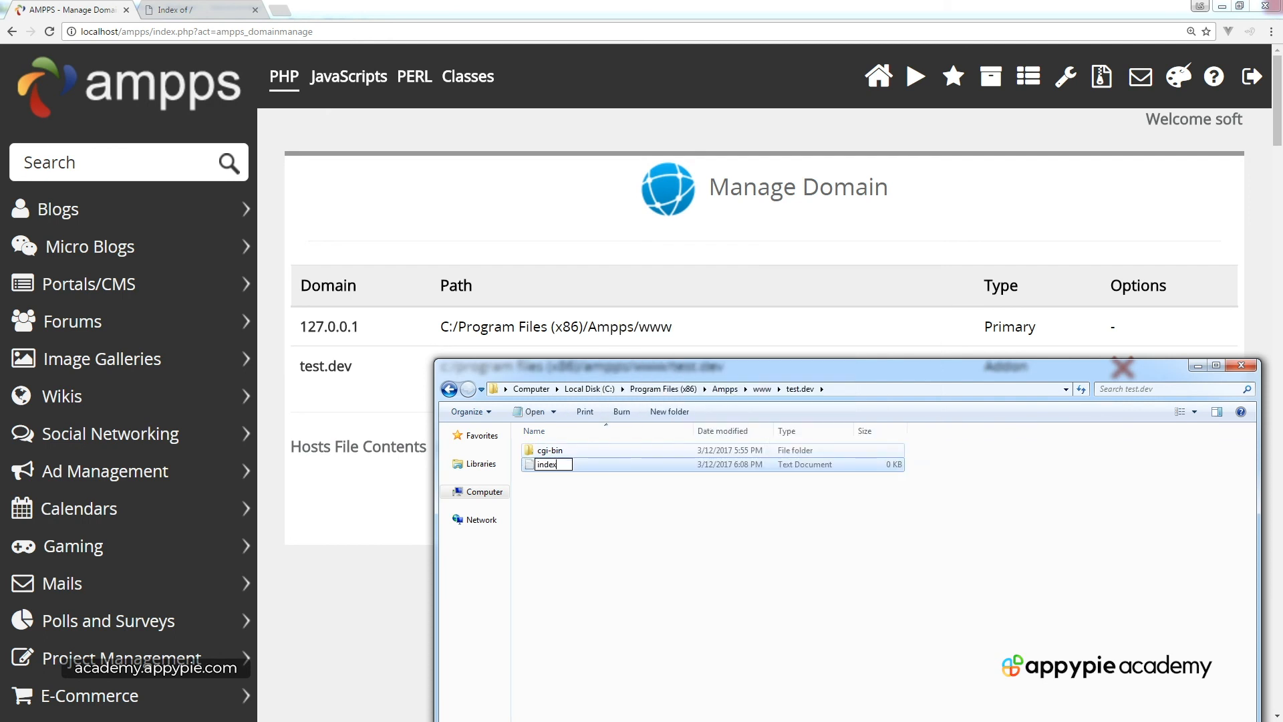
{"action": "right_click", "coordinate": [545, 463]}
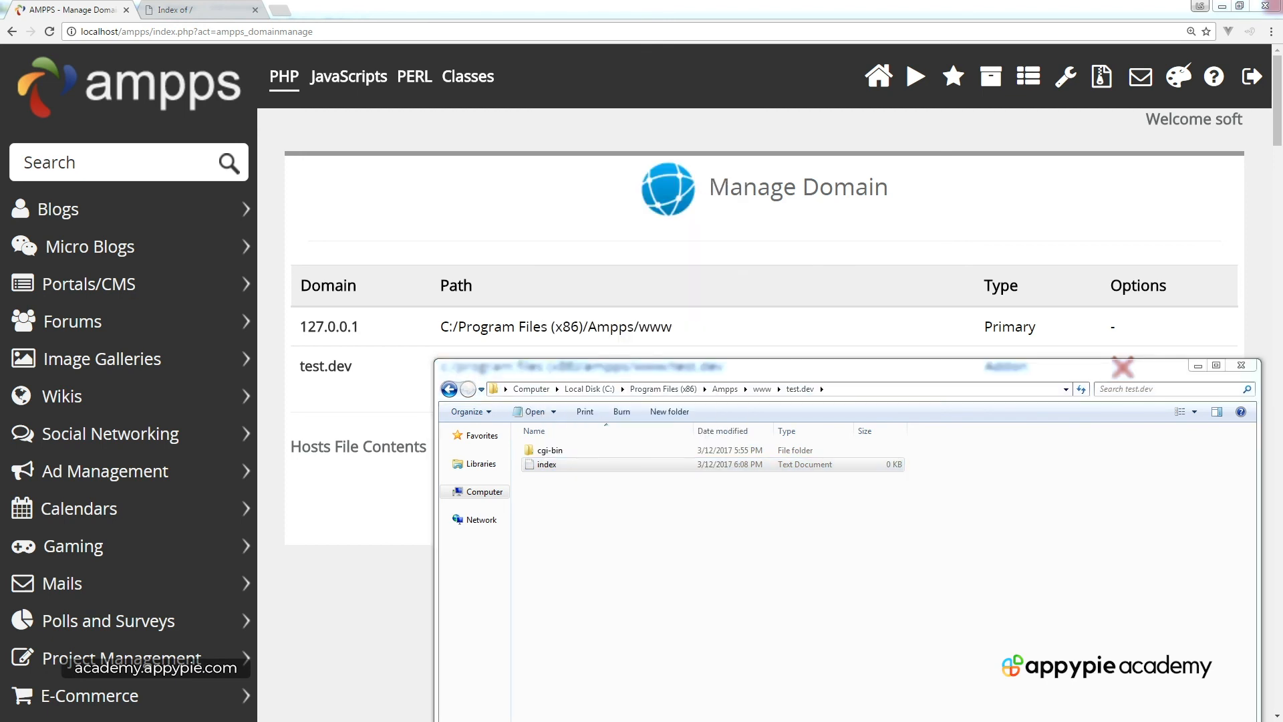
{"action": "double_click", "coordinate": [545, 464]}
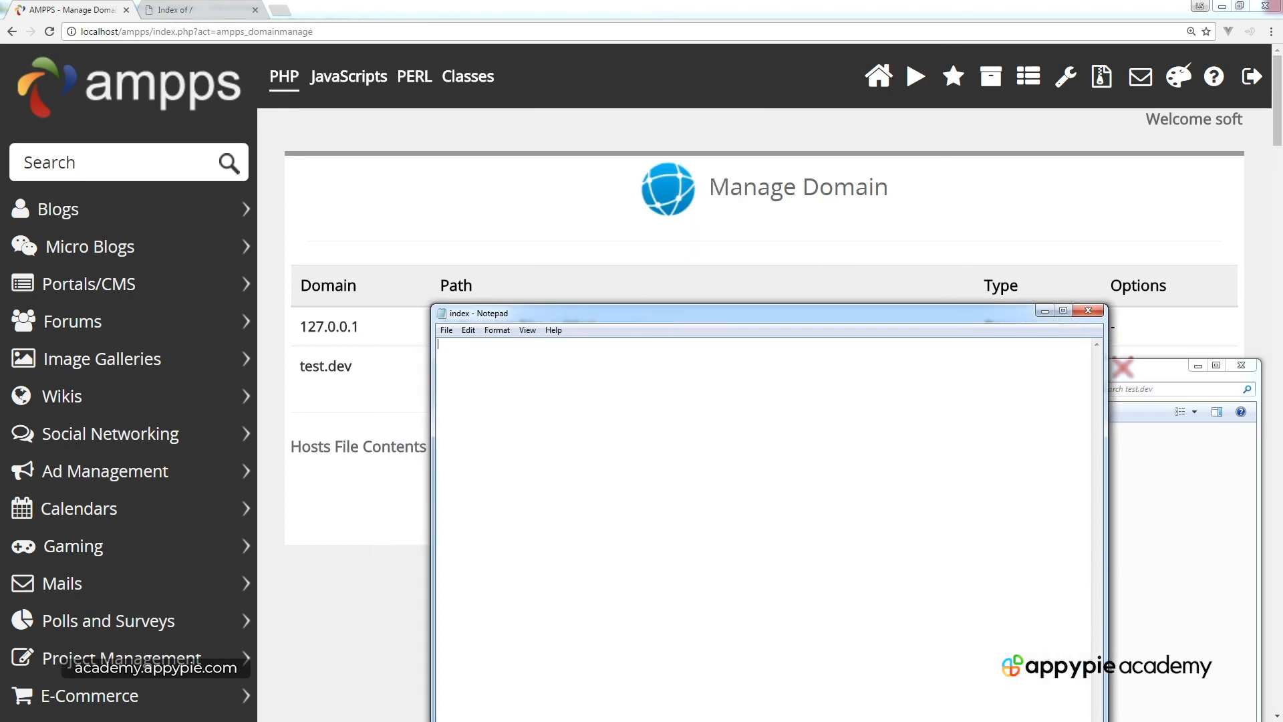
Save a page containing 'hello world' as index.htm with type All Files.
{"action": "type", "text": "hello world"}
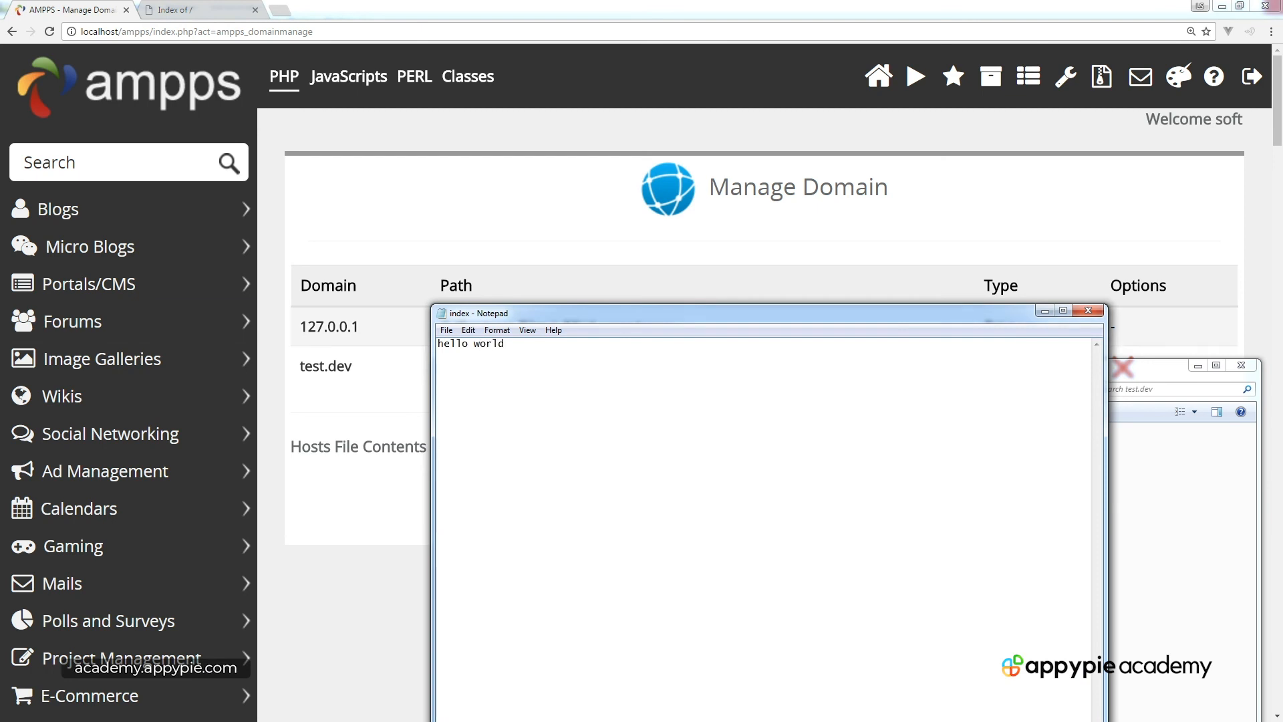
{"action": "left_click", "coordinate": [446, 330]}
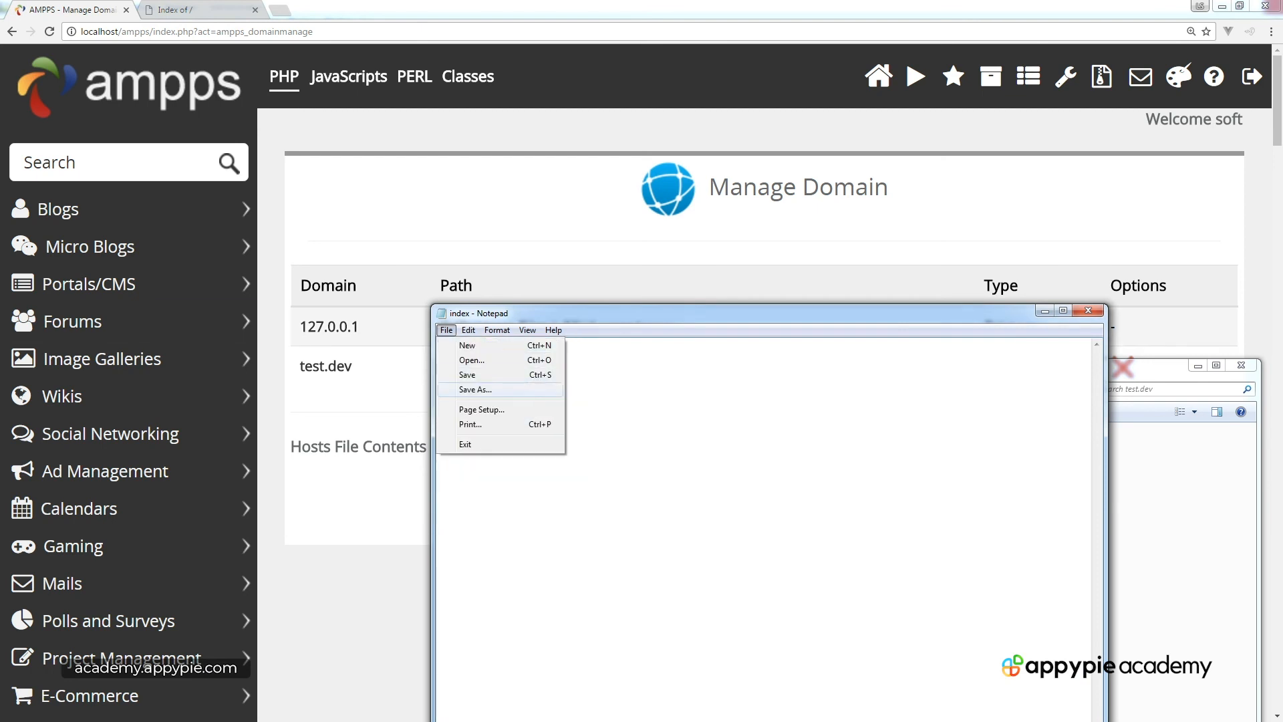
{"action": "left_click", "coordinate": [473, 389]}
{"action": "type", "text": "index.htm"}
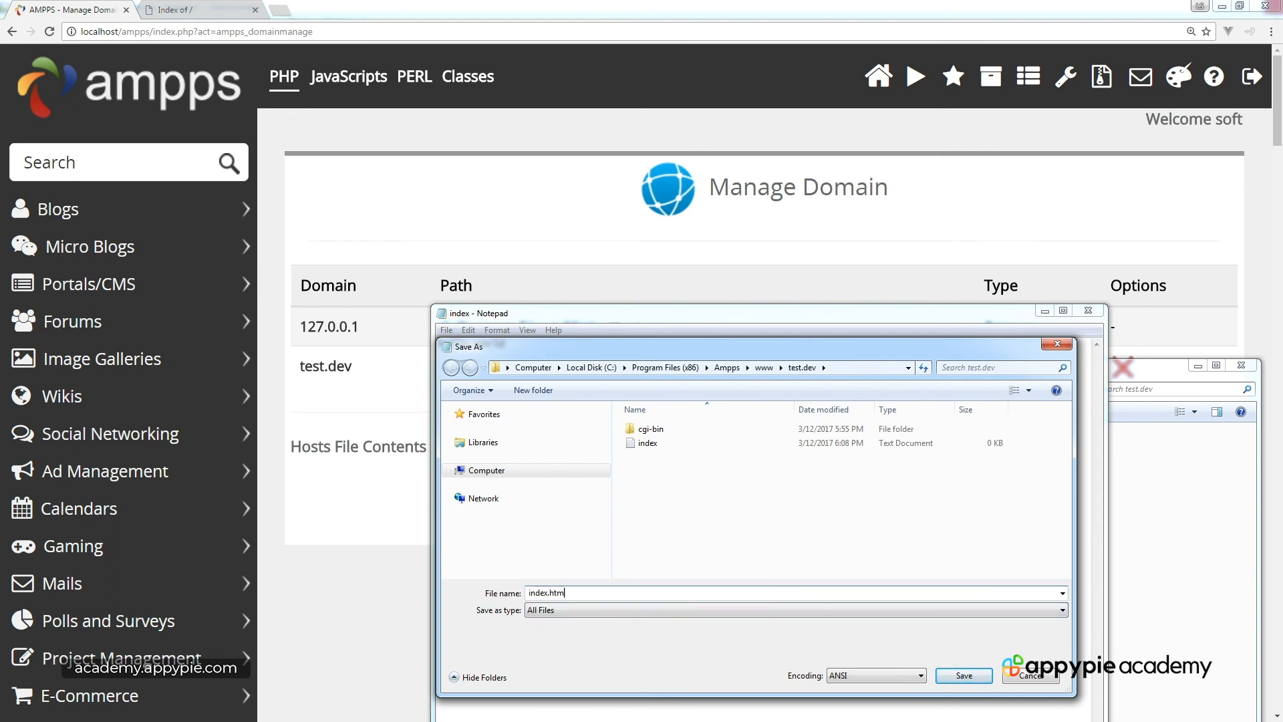
{"action": "left_click", "coordinate": [962, 674]}
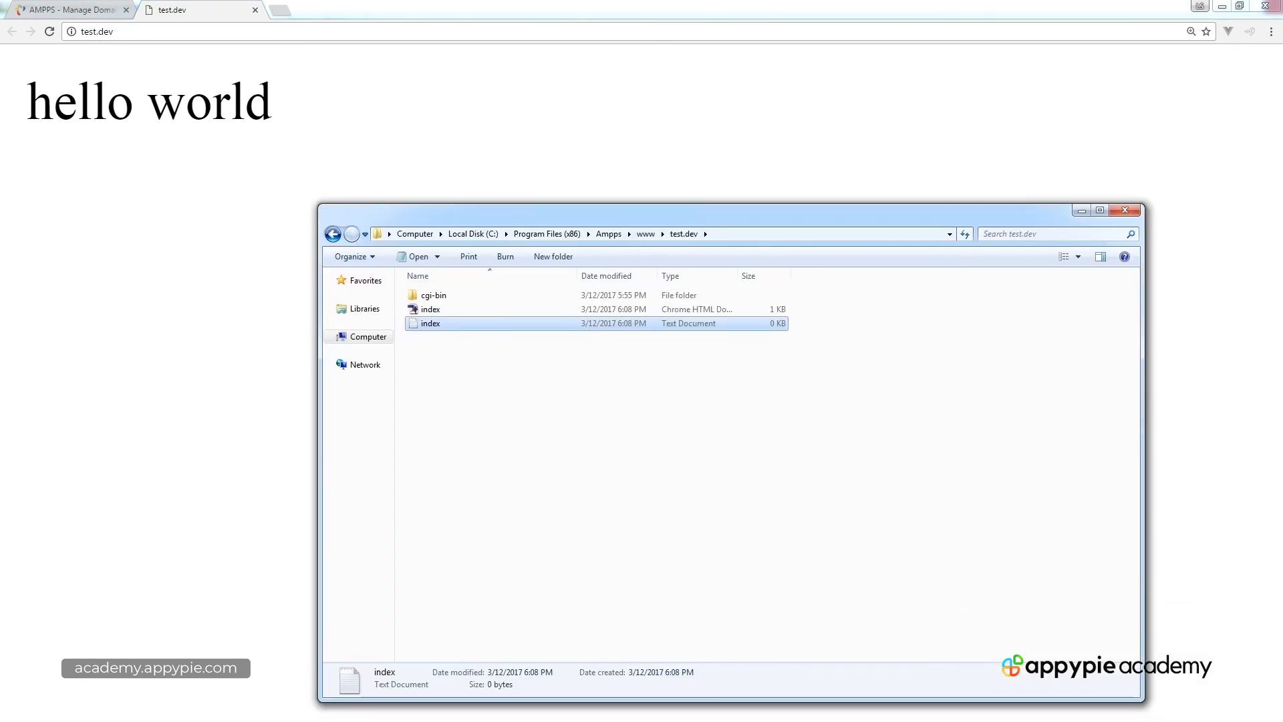
Switch back to the AMPPS Manage Domain page after test.dev shows hello world.
{"action": "left_click", "coordinate": [69, 10]}
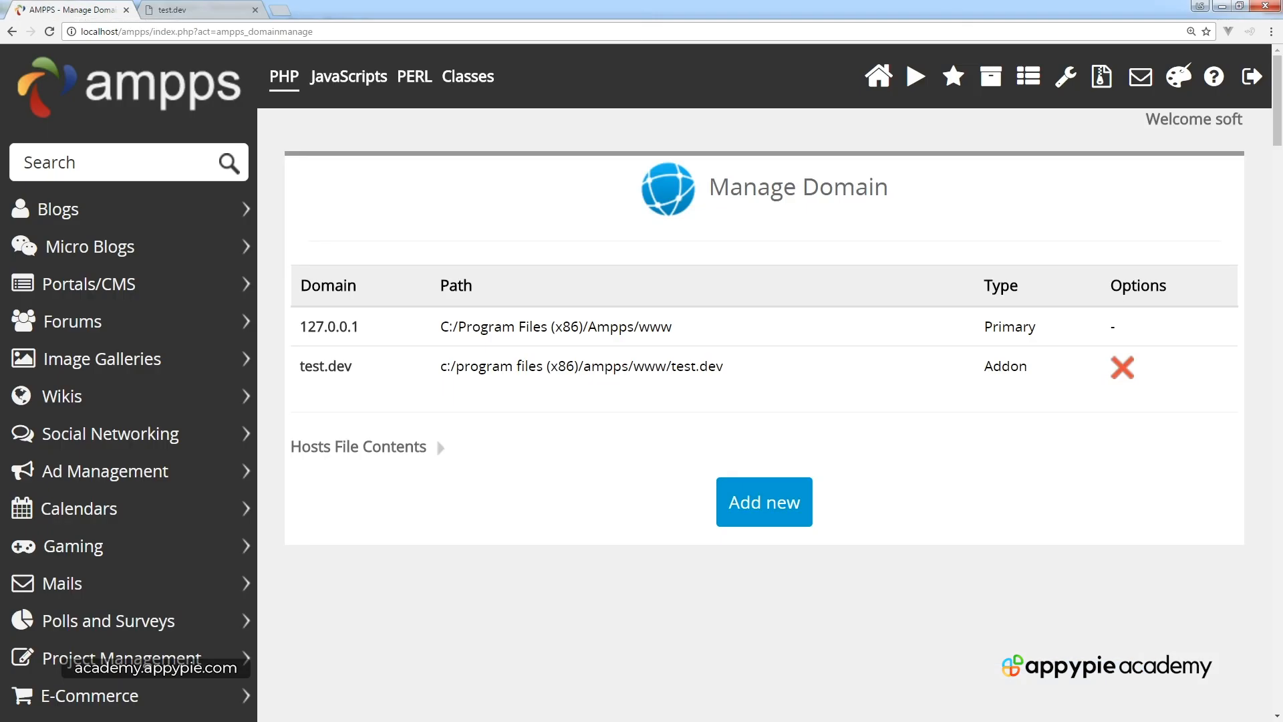